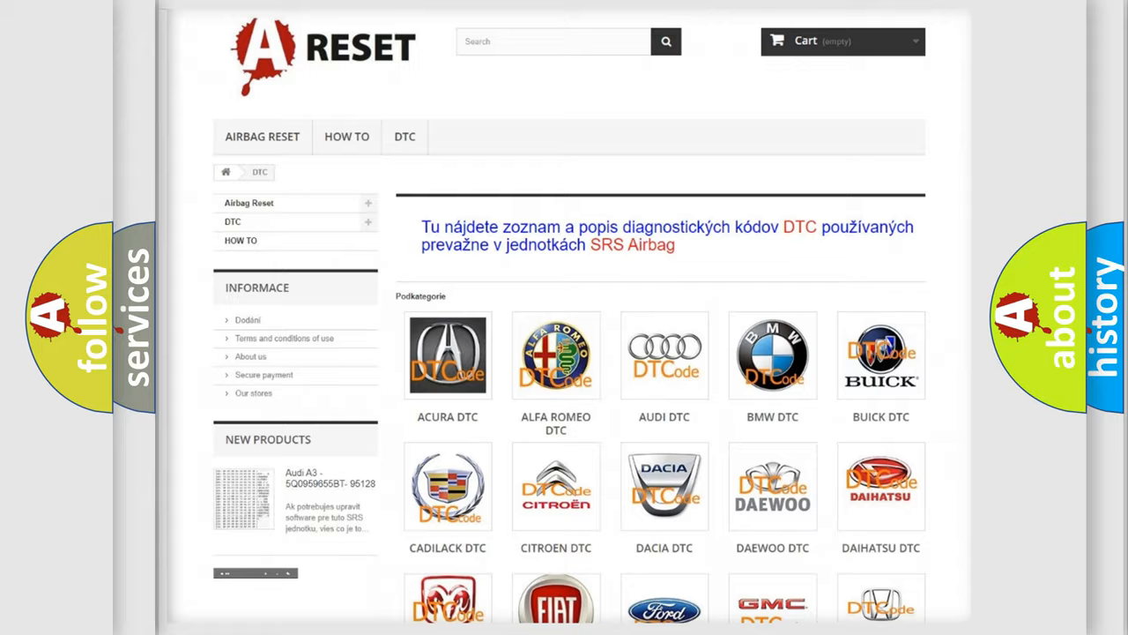
# - Scroll the DTC catalogue to the GMC tile and open the GMC trouble code category
pyautogui.scroll(-3)
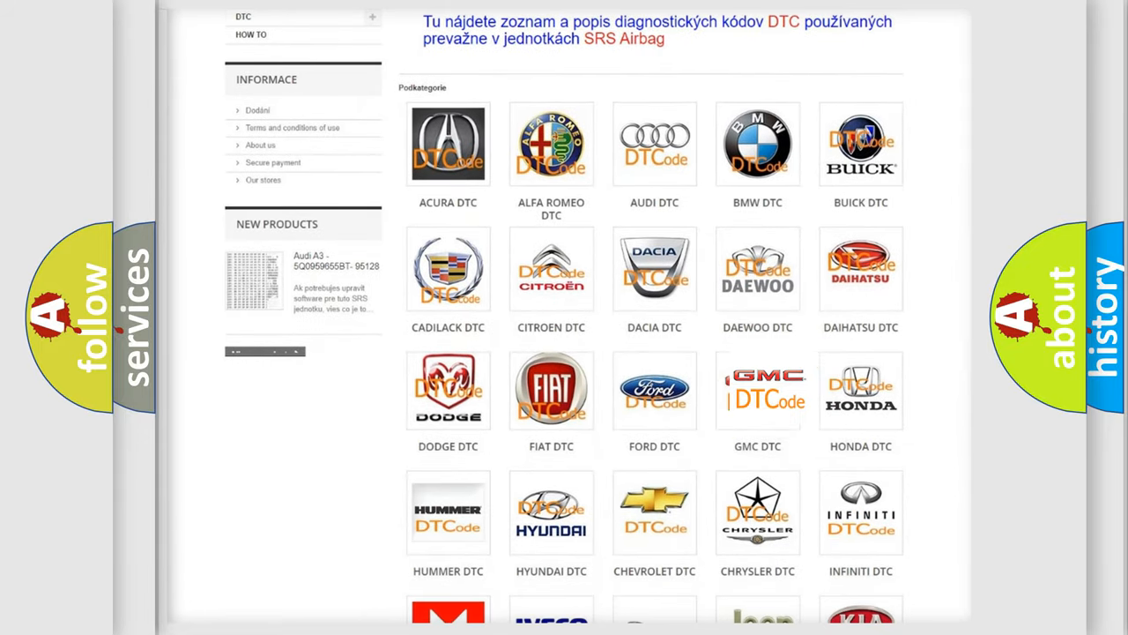
pyautogui.click(757, 390)
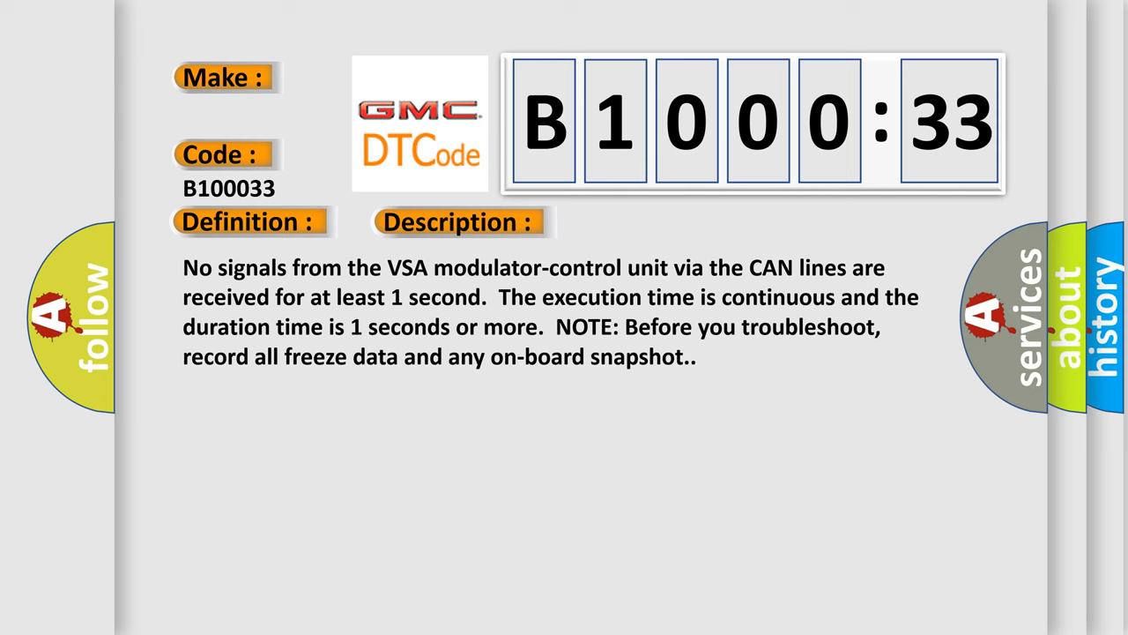
# - Advance the slide to show the causes of GMC code B100033
pyautogui.click(648, 222)
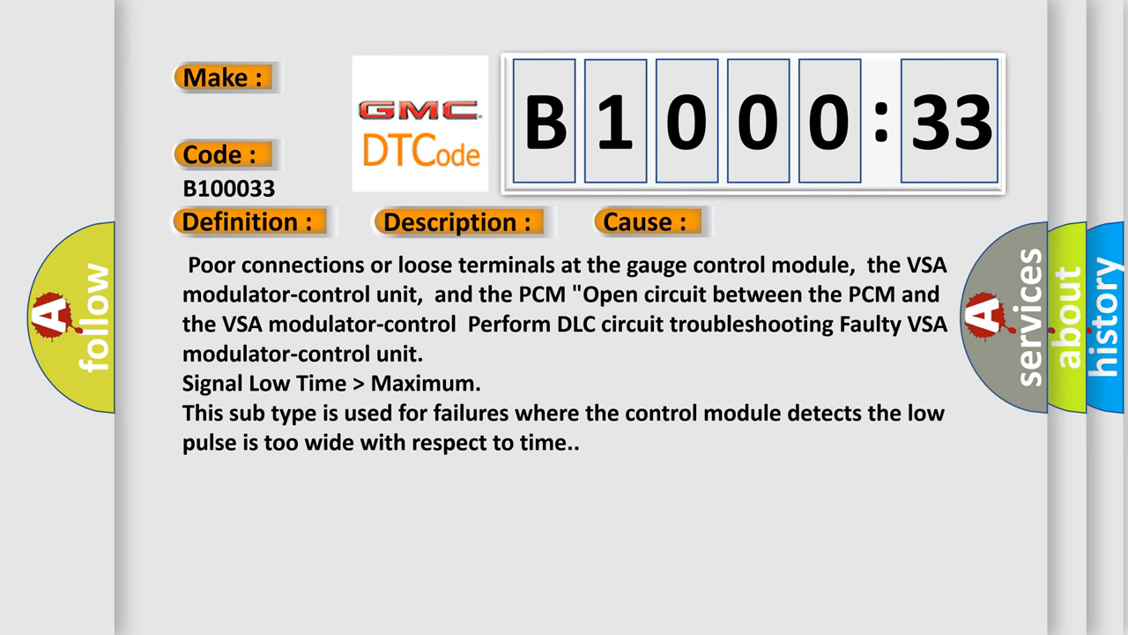